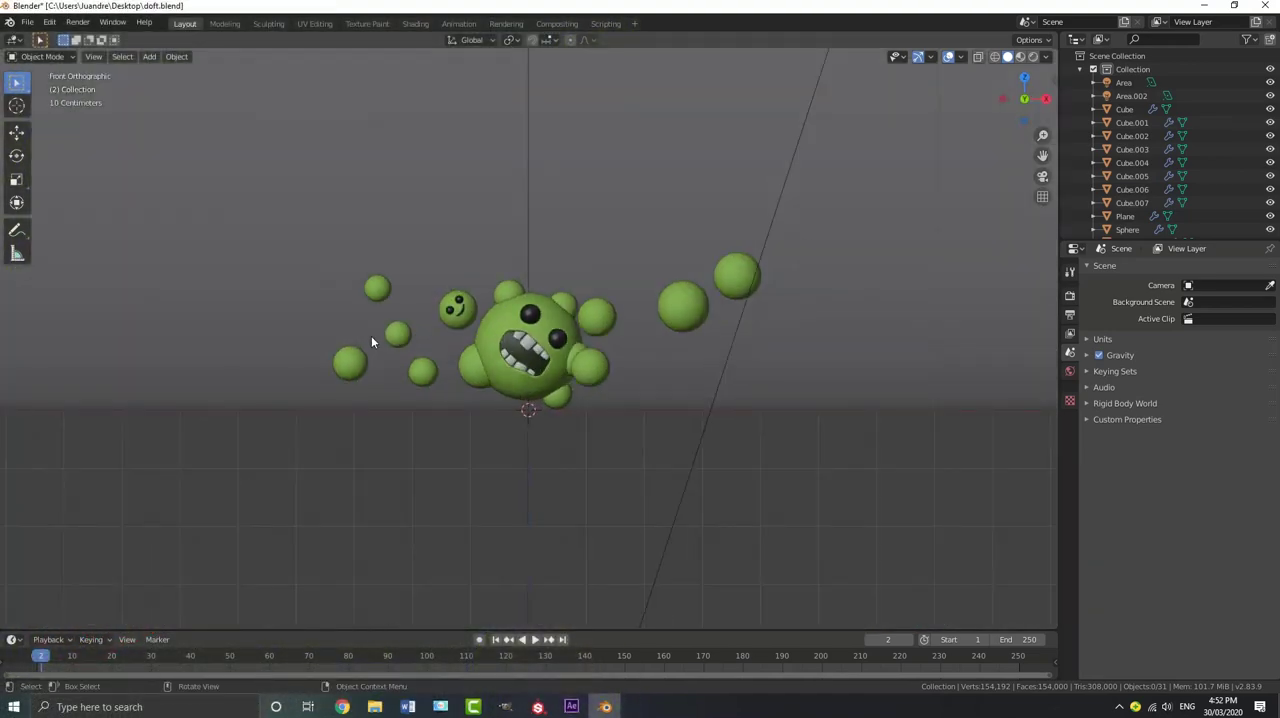
Add a new camera to the green creature scene and look through it
left_click(148, 56)
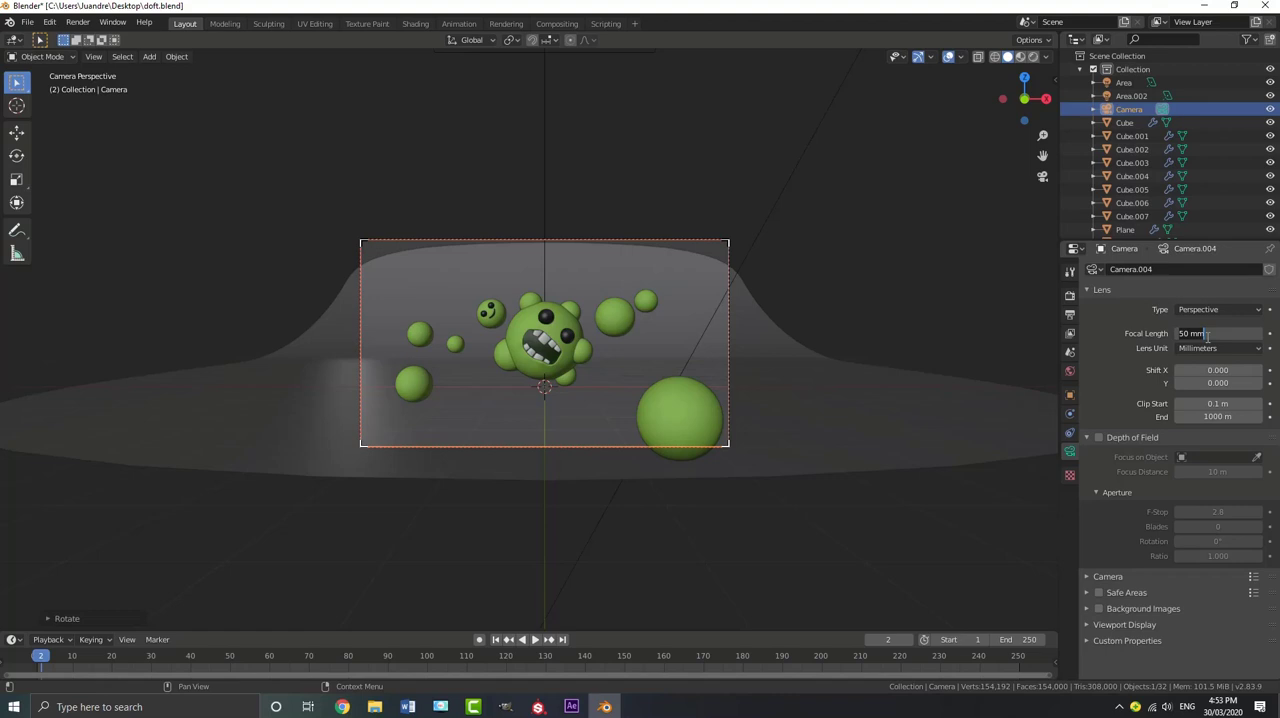
Raise the camera's focal length to 95 mm so the creature fills the frame
left_click_drag(1218, 332, 1204, 332)
type("95")
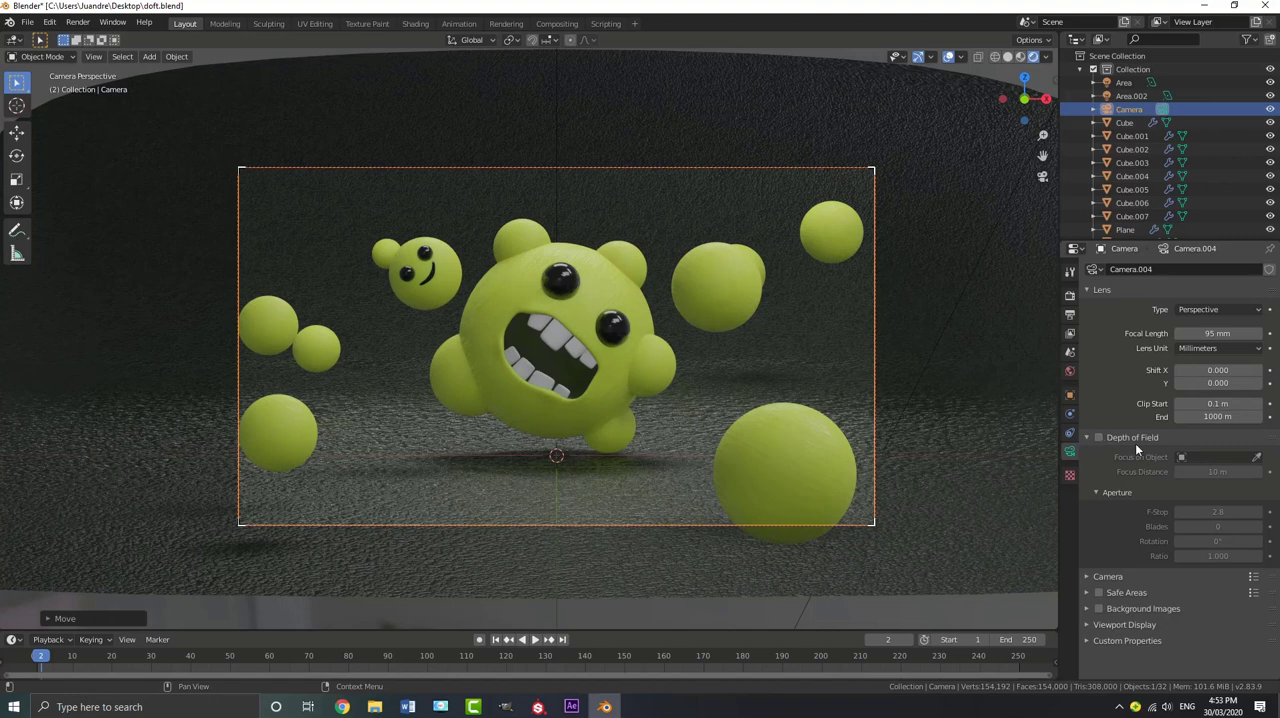
Enable the camera's depth of field focused on the Sphere object and adjust the f-stop
left_click(1100, 436)
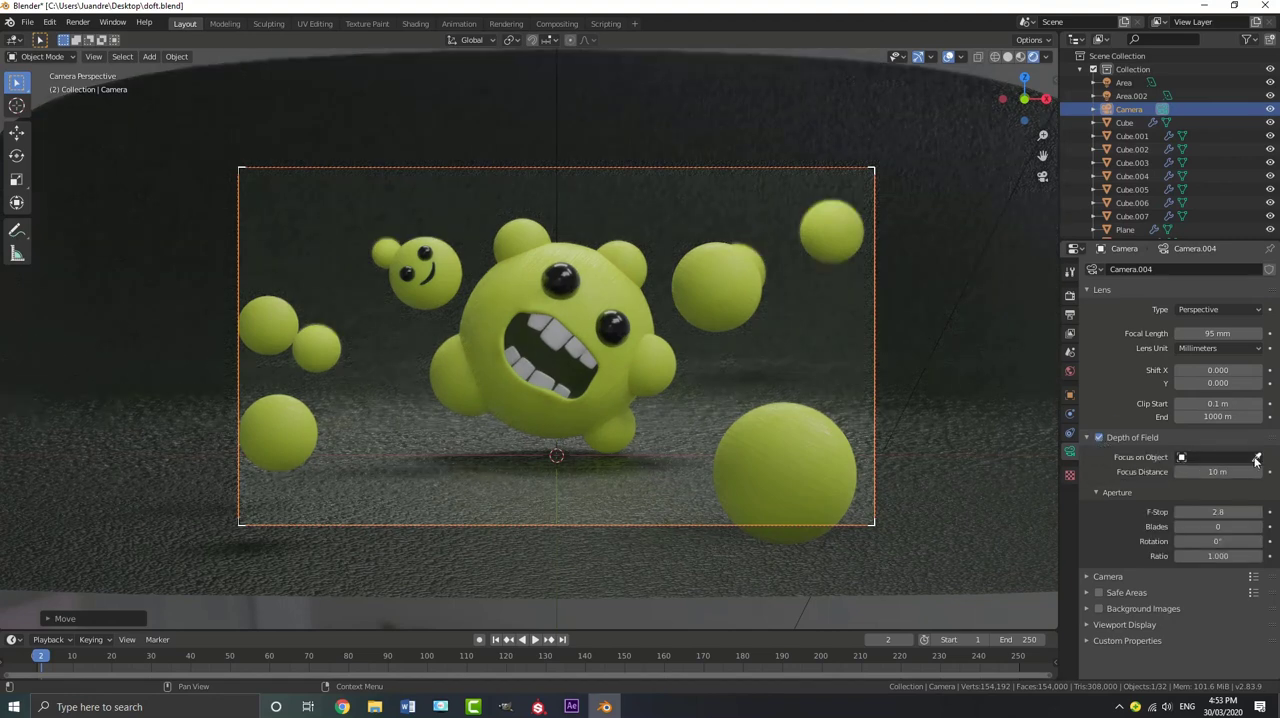
left_click(1256, 458)
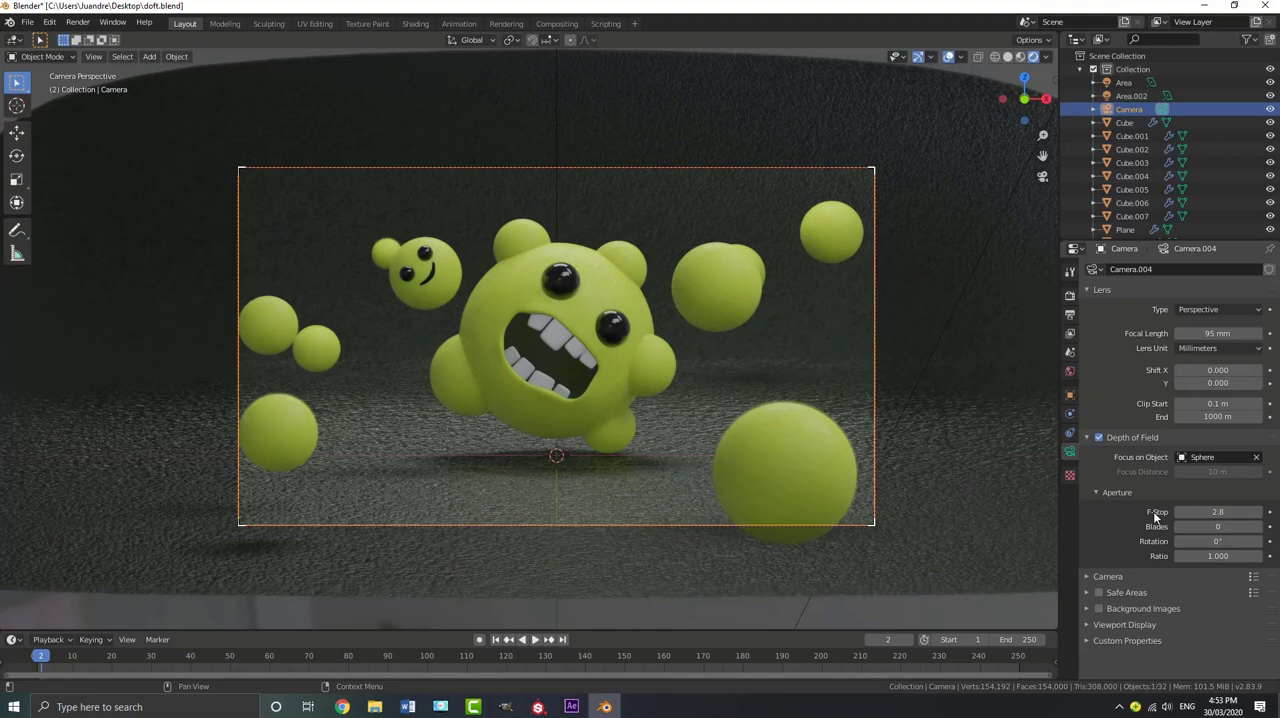
left_click_drag(1218, 512, 1150, 512)
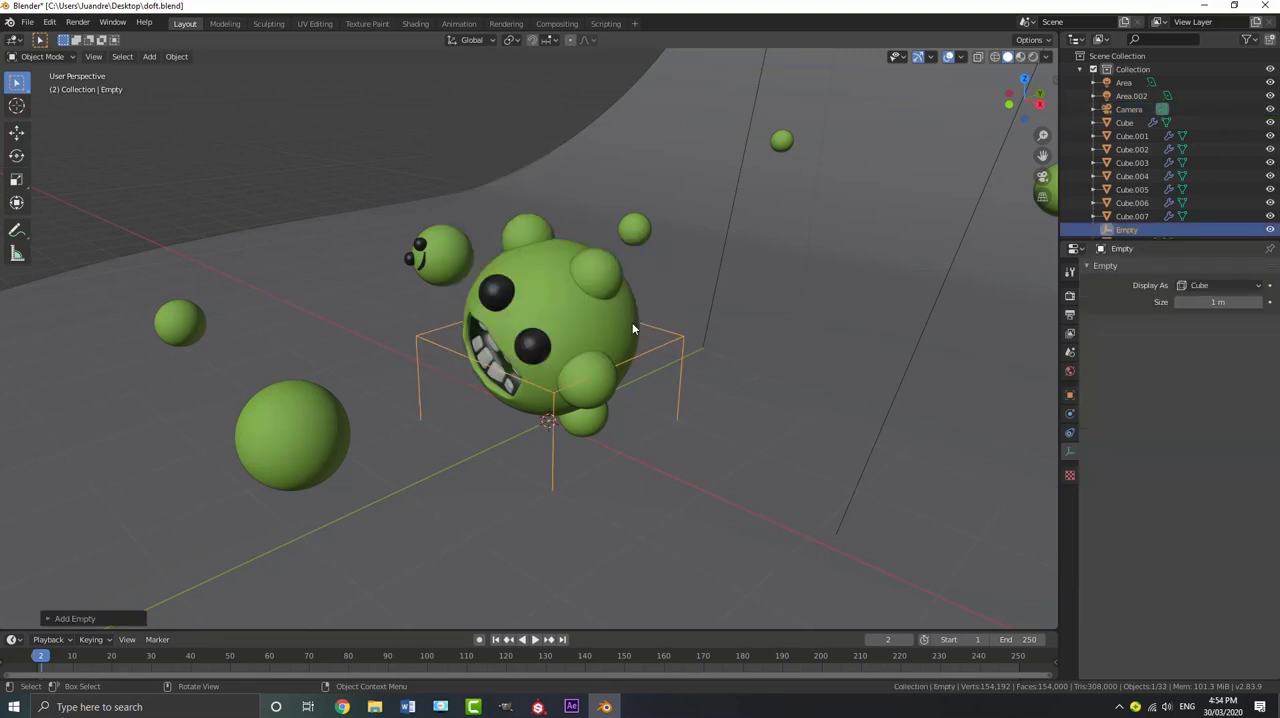
Add a cube-shaped empty at the creature and return to camera view
key("g")
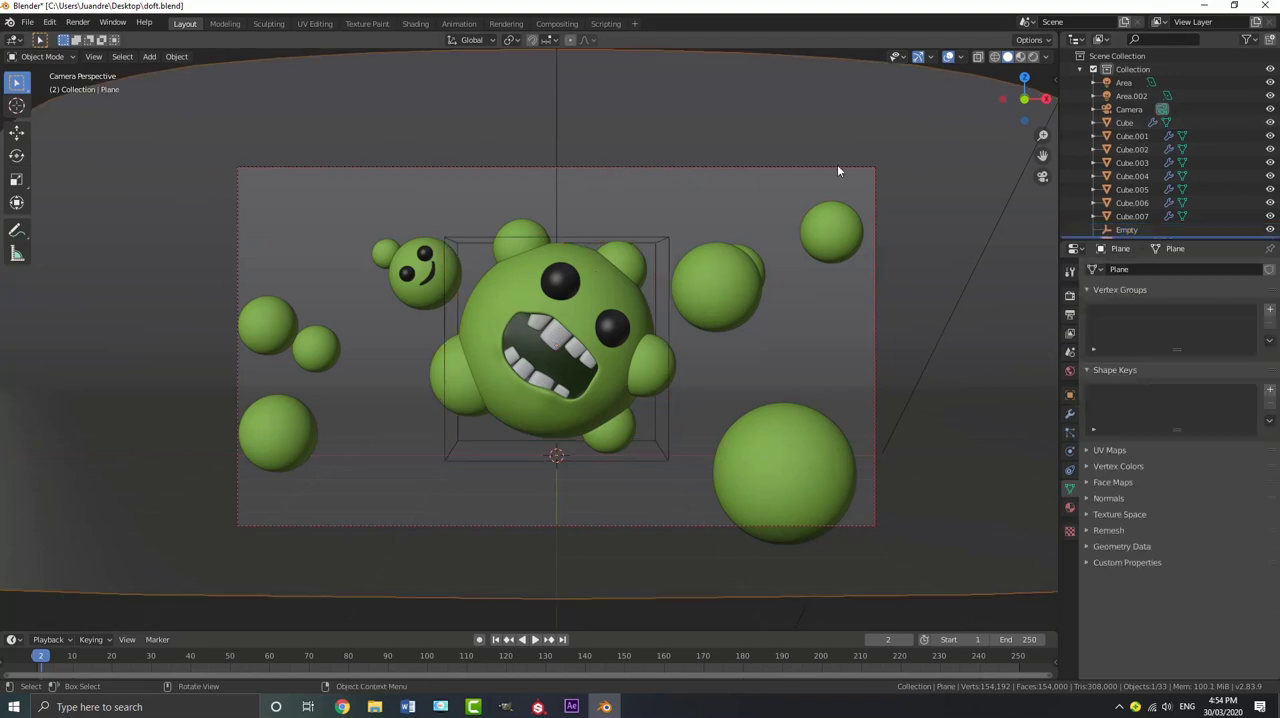
Focus the camera on the empty with f-stop 0.1, blurring surrounding spheres
left_click(1124, 108)
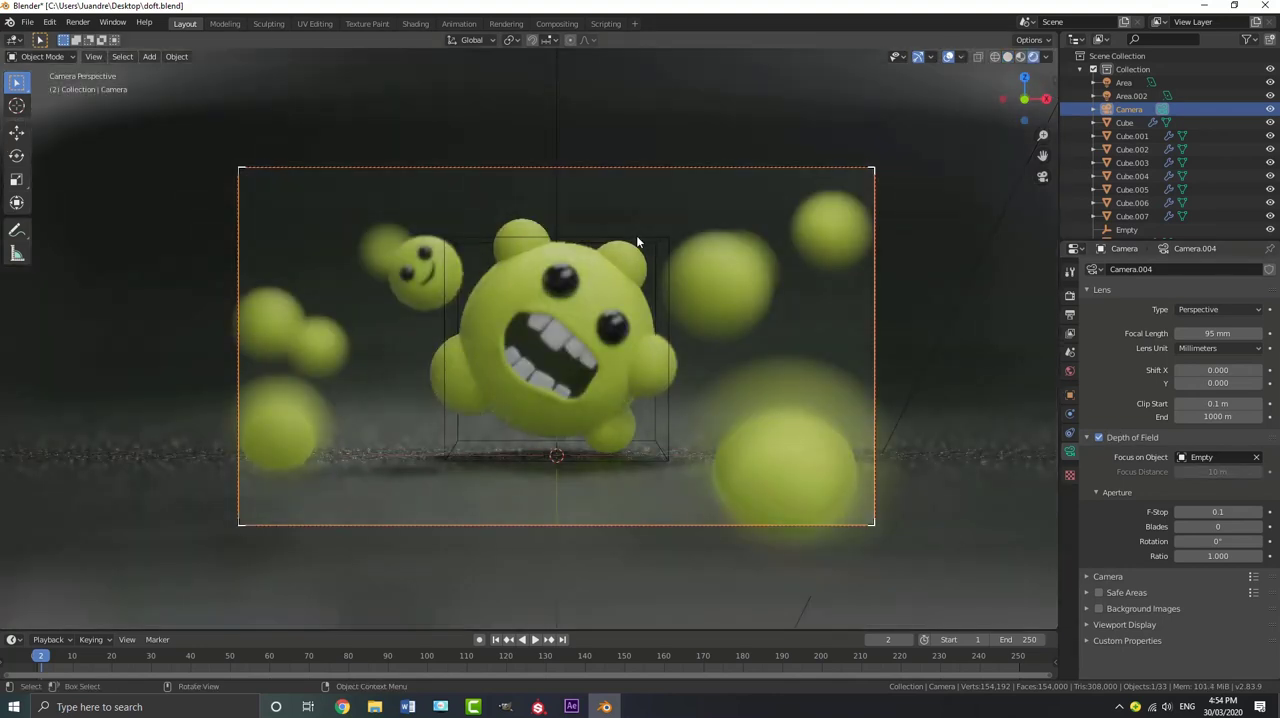
Nudge the focus empty back along Y so the creature's face stays sharp
left_click(1126, 228)
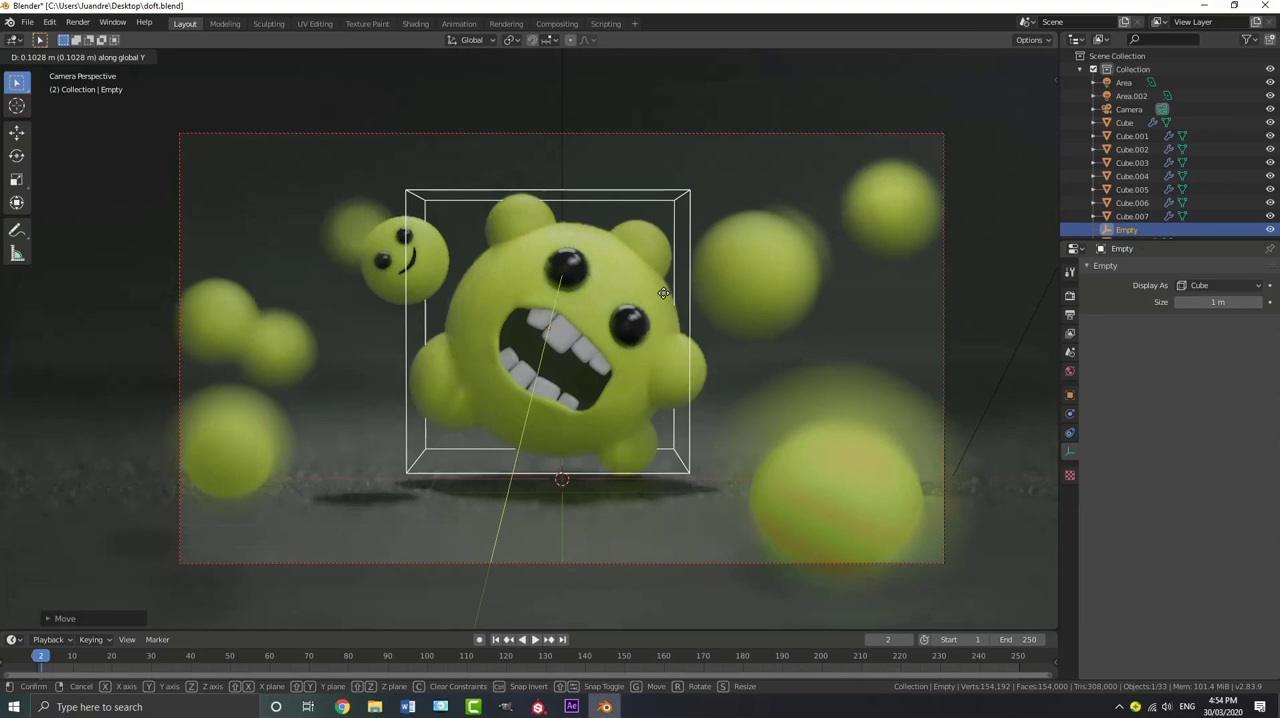
mouse_move(662, 292)
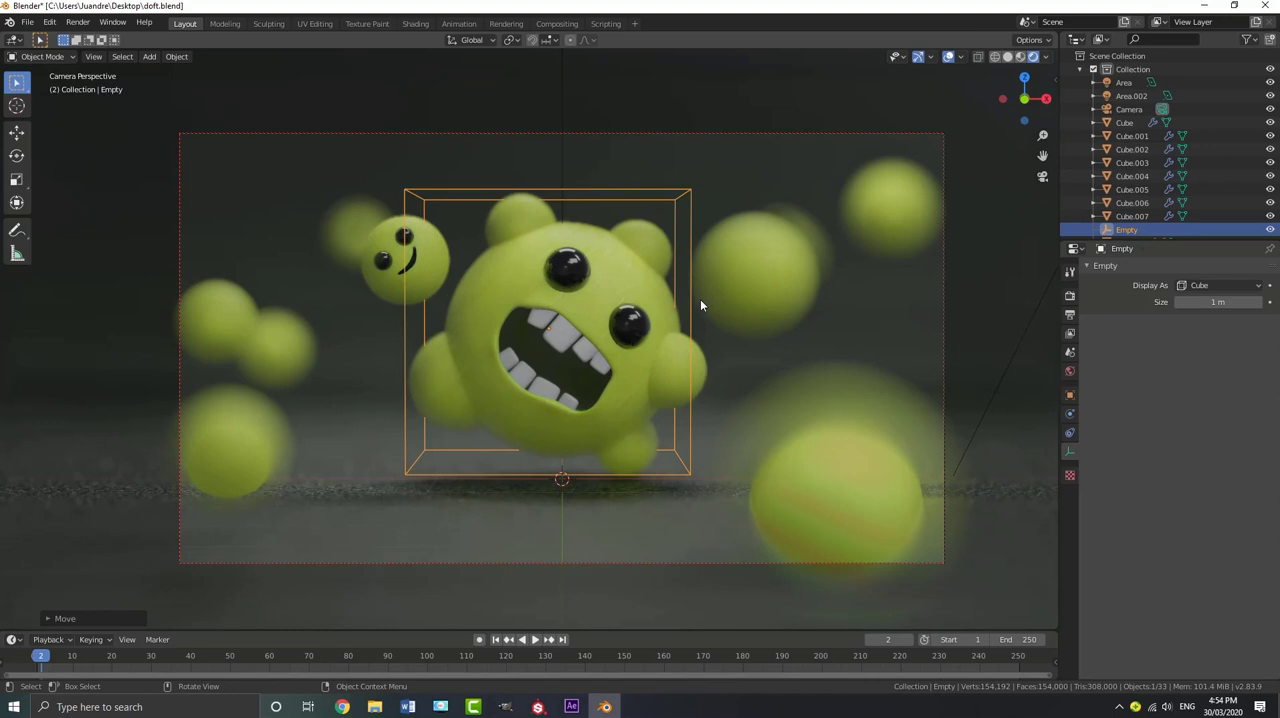
mouse_move(948, 168)
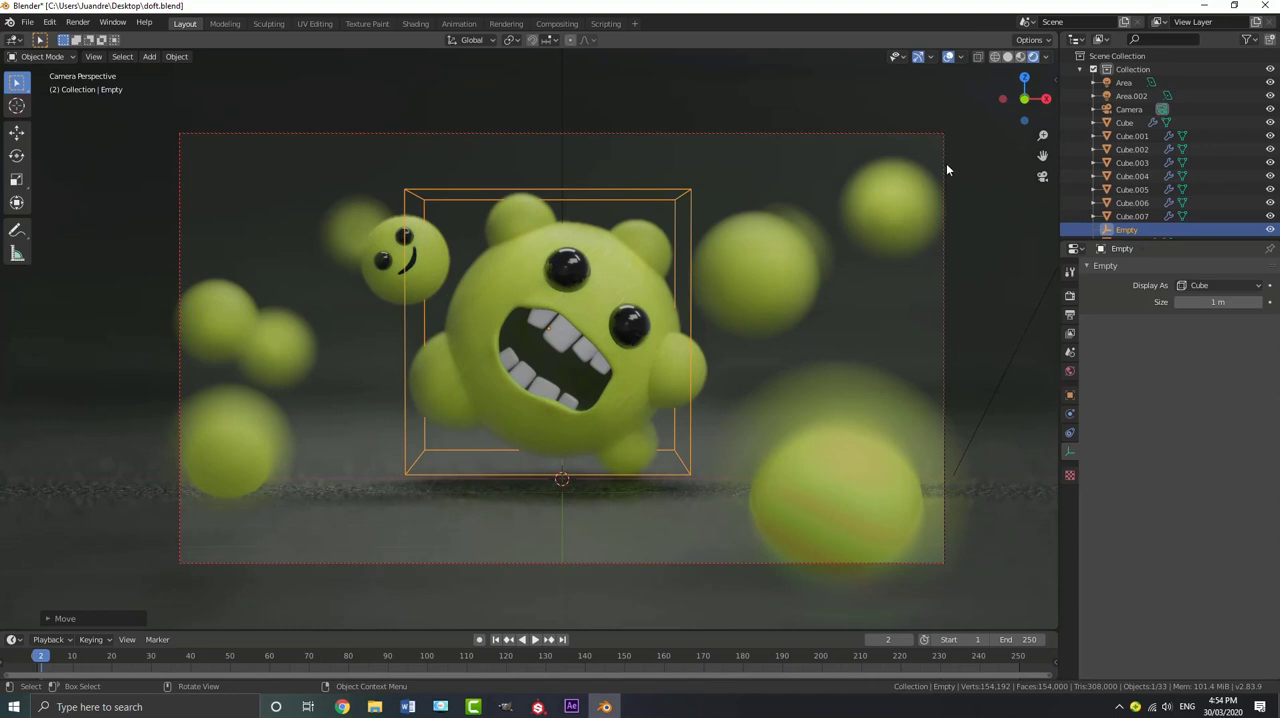
left_click(1128, 108)
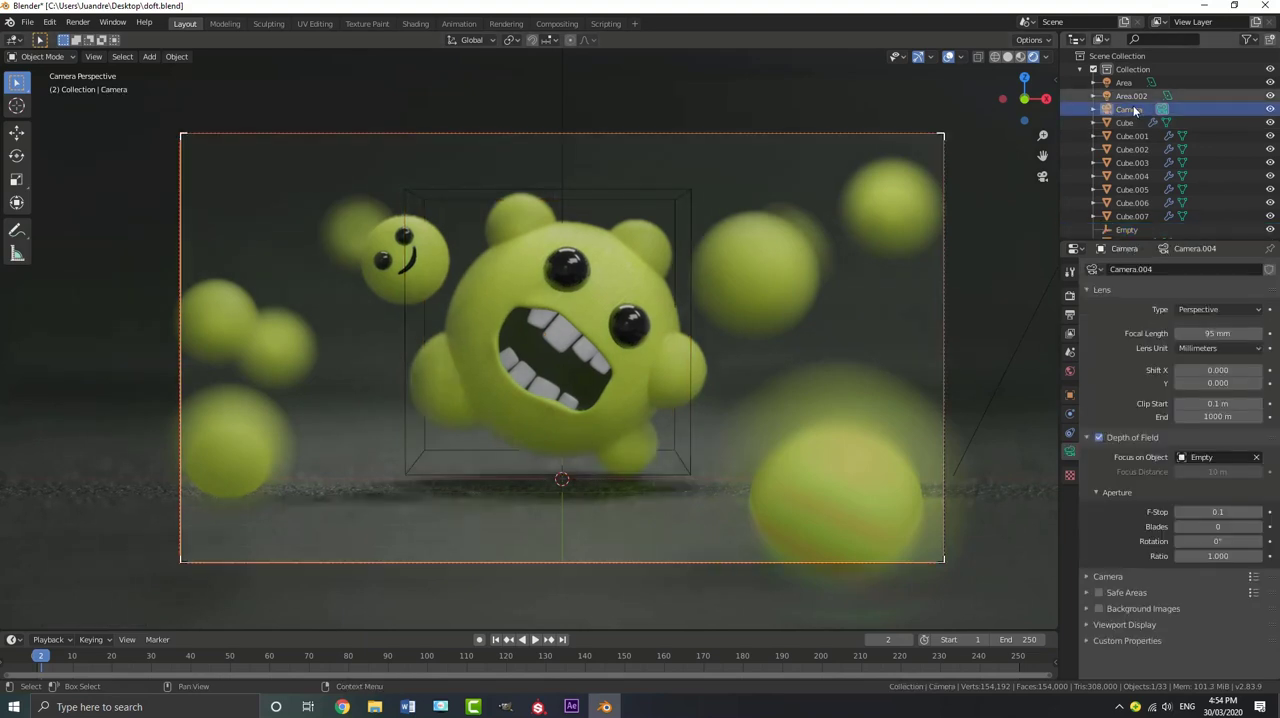
left_click(1100, 436)
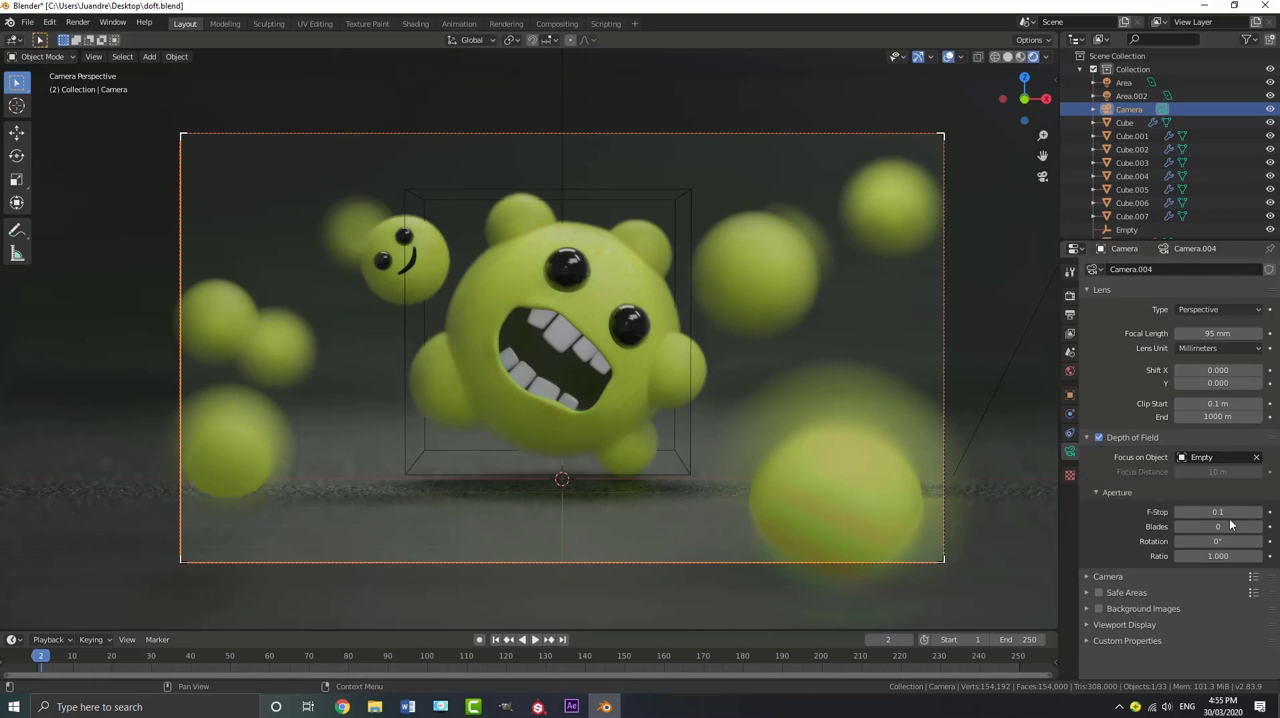
mouse_move(1232, 508)
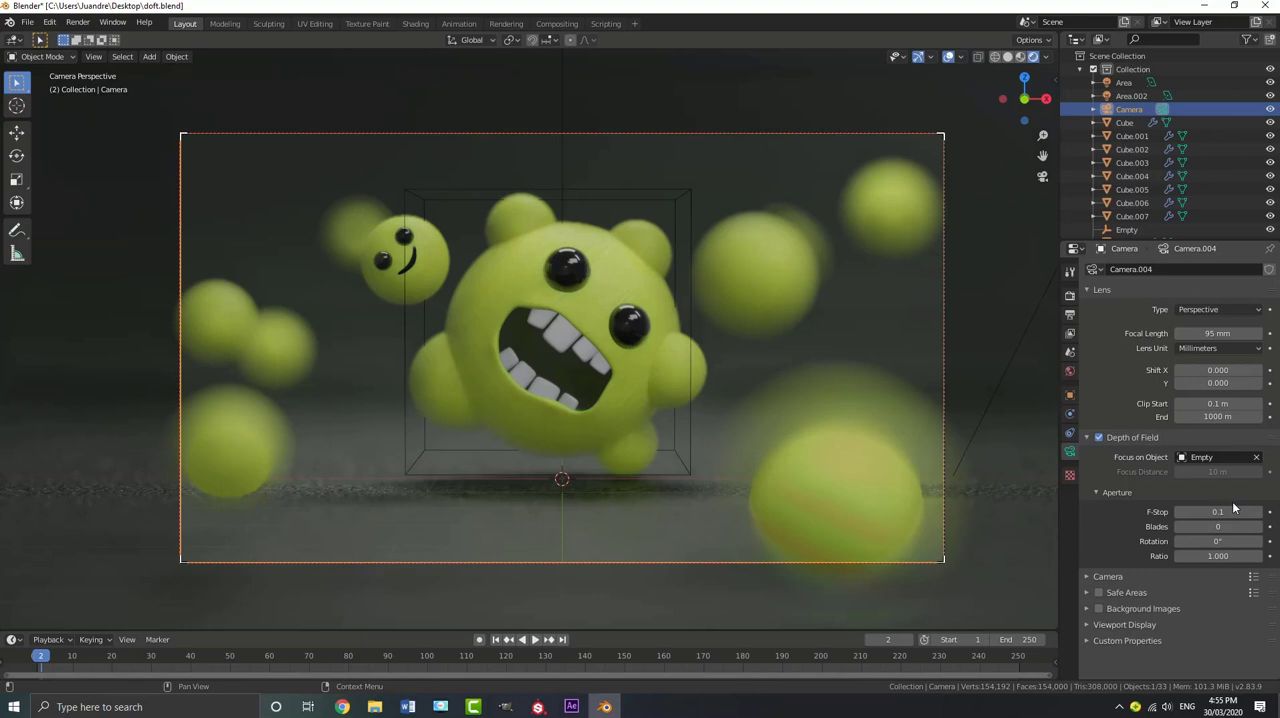